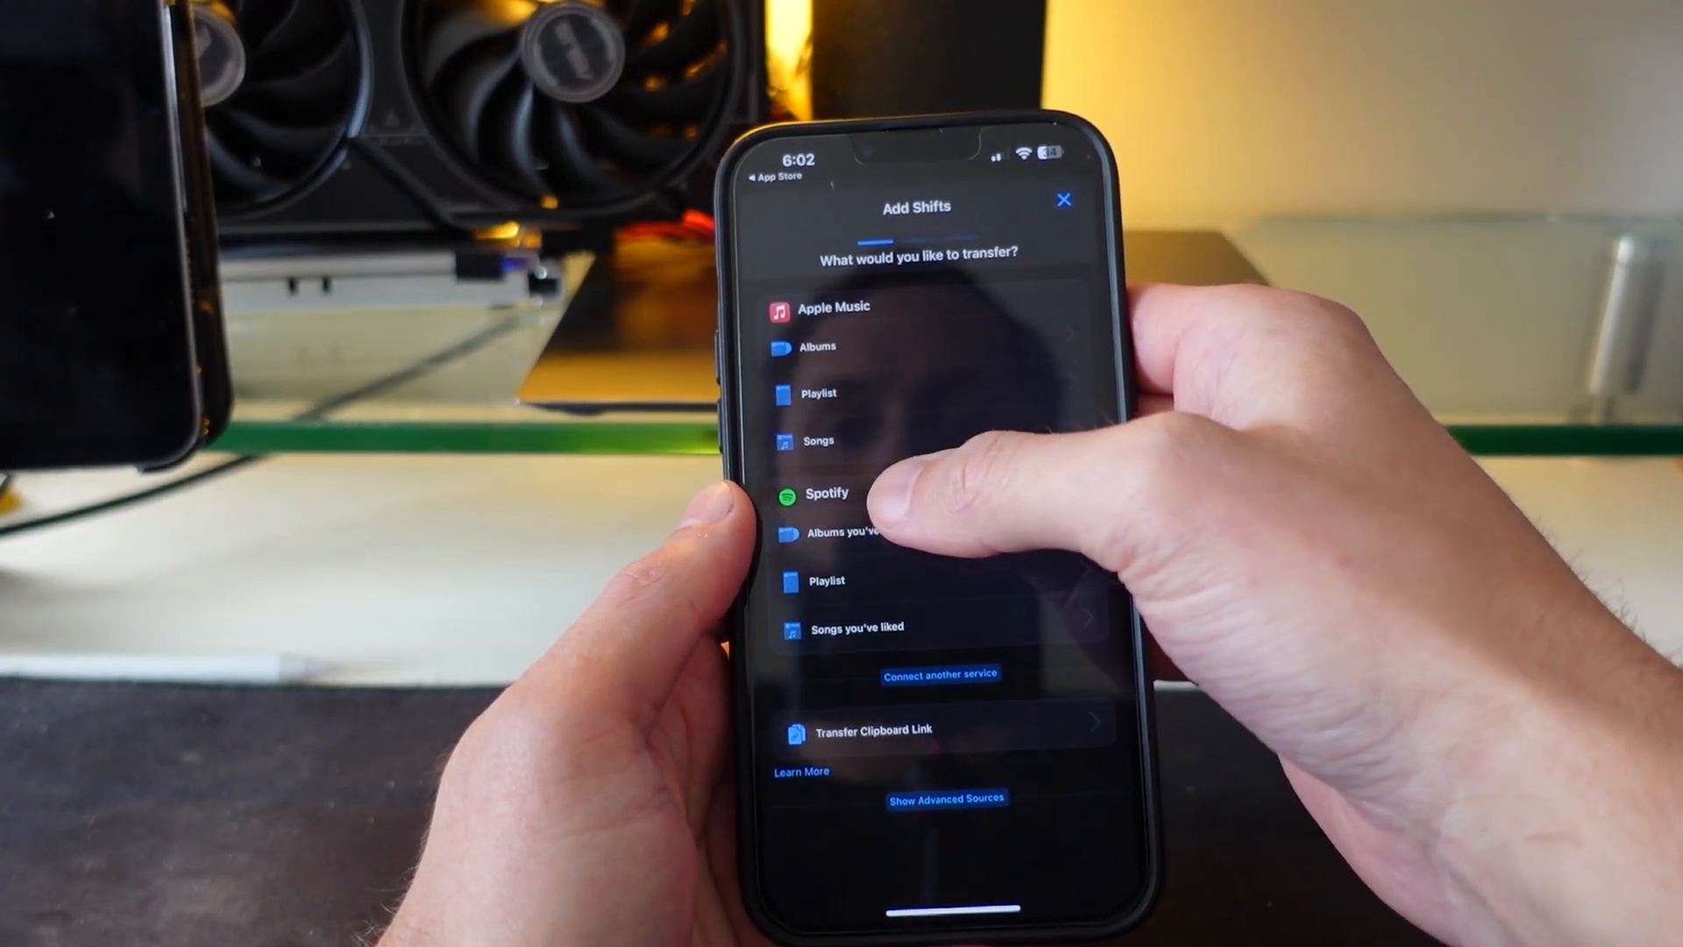
- Pick a Spotify playlist as the source for the new shift
click(826, 581)
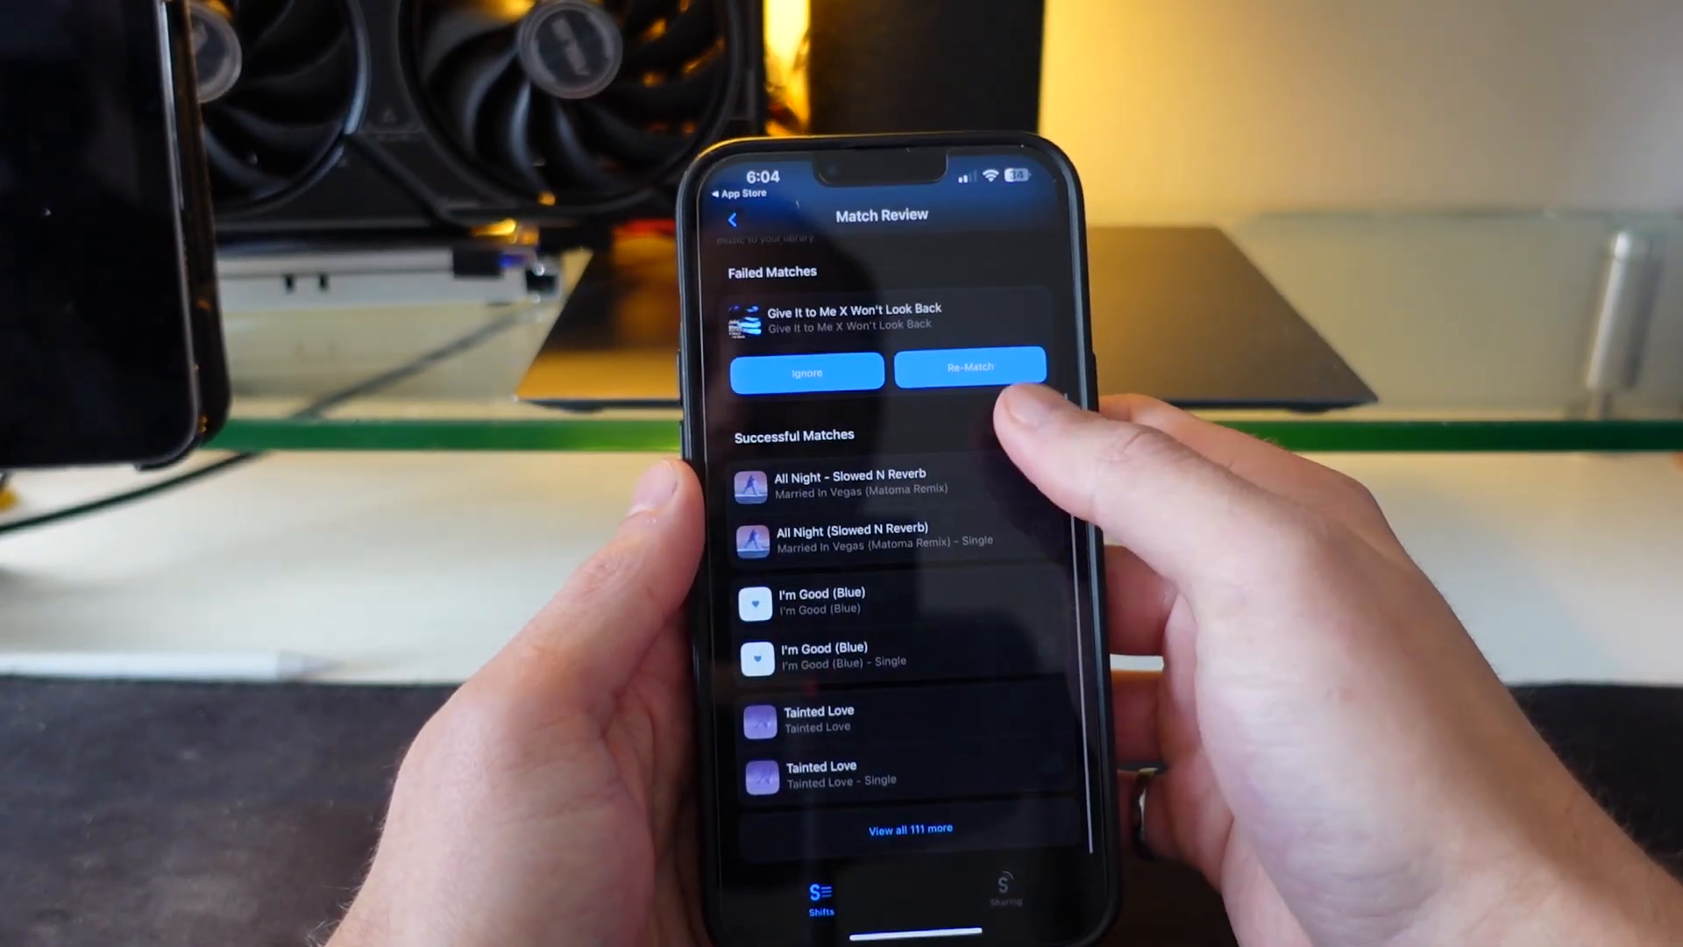
- Review the Chill Vibes song matches and confirm them to start the transfer
scroll(down, 3)
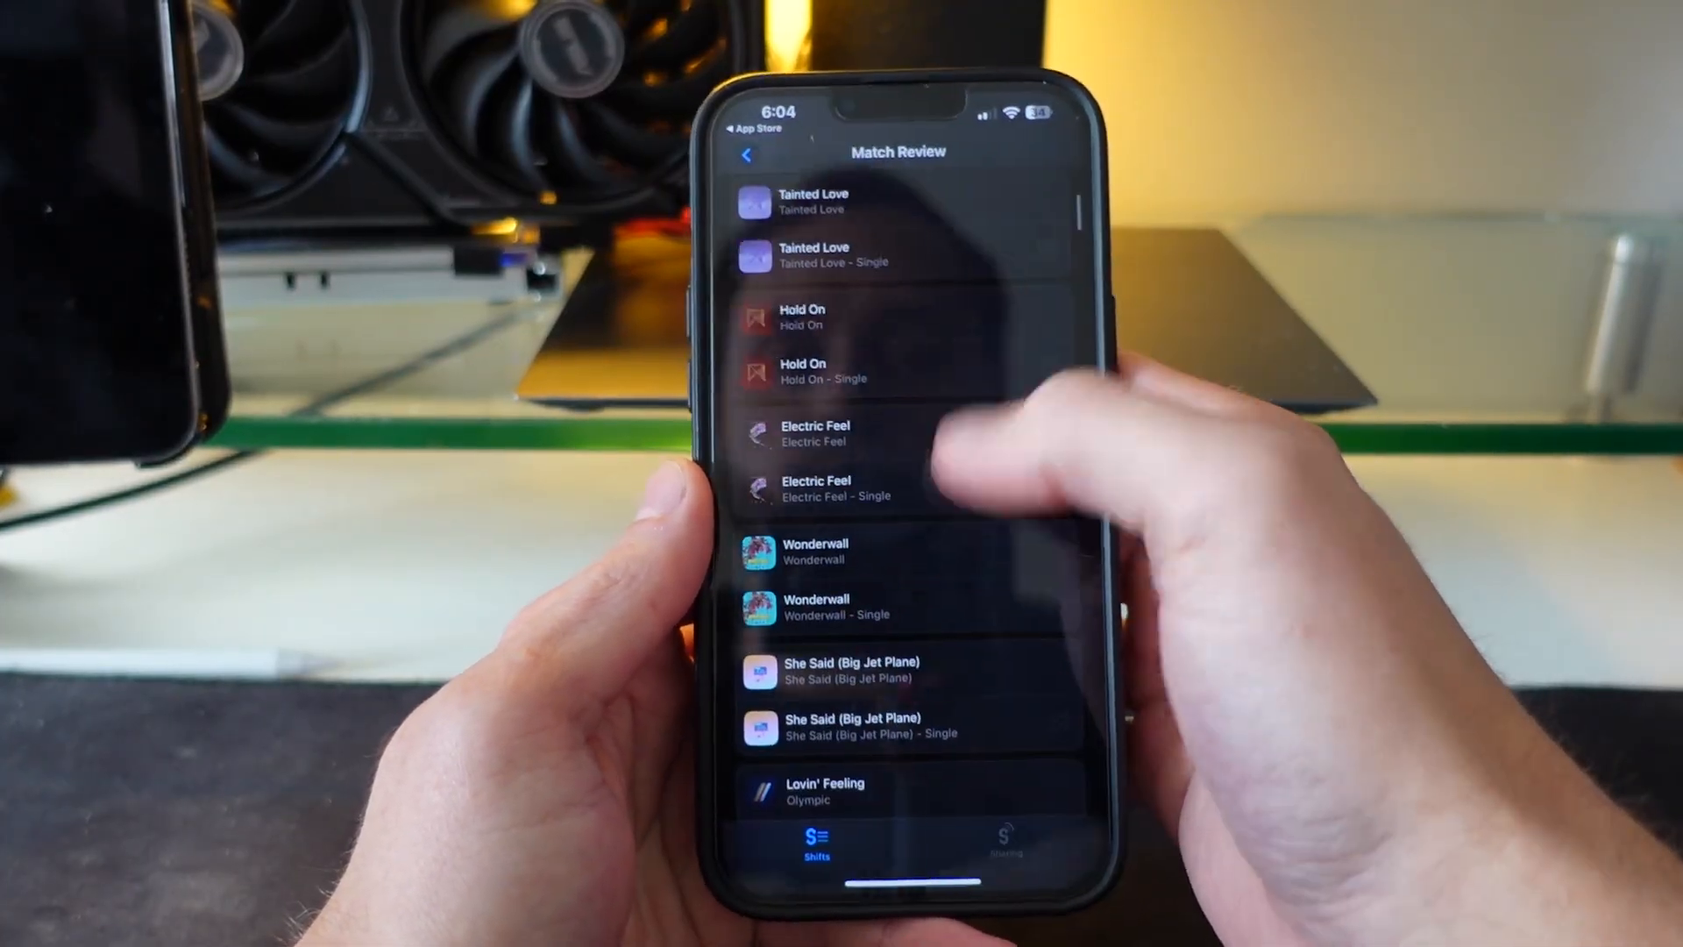
scroll(up, 3)
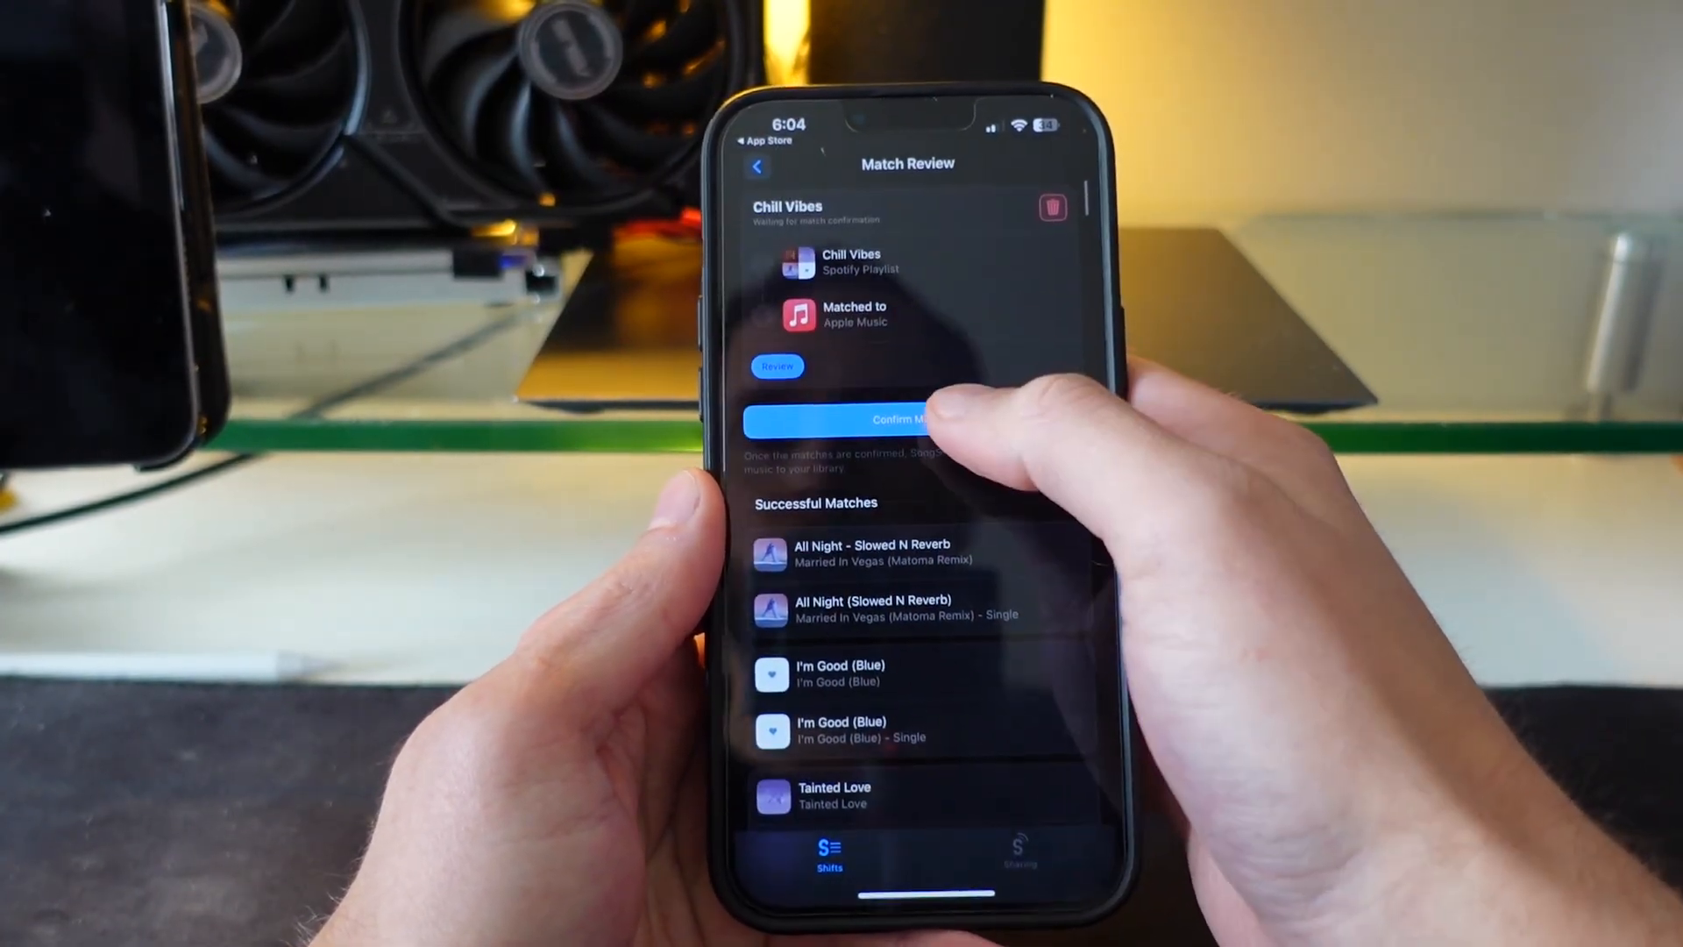
click(906, 419)
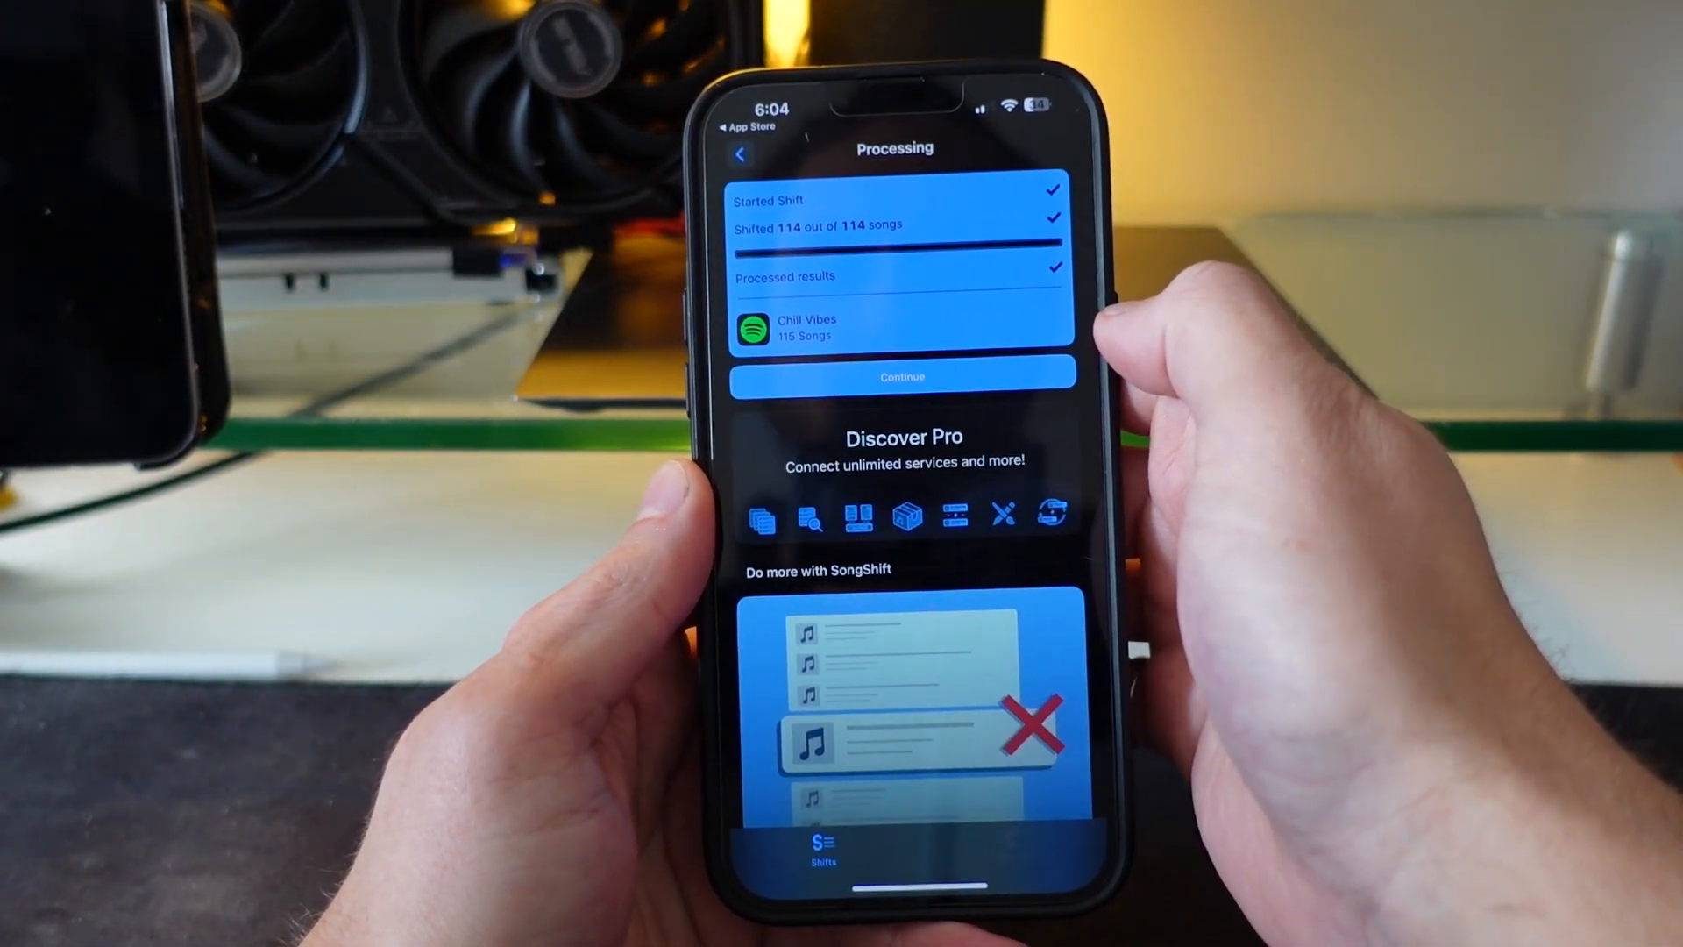
- Continue past the completed 114-of-114 transfer summary
click(902, 377)
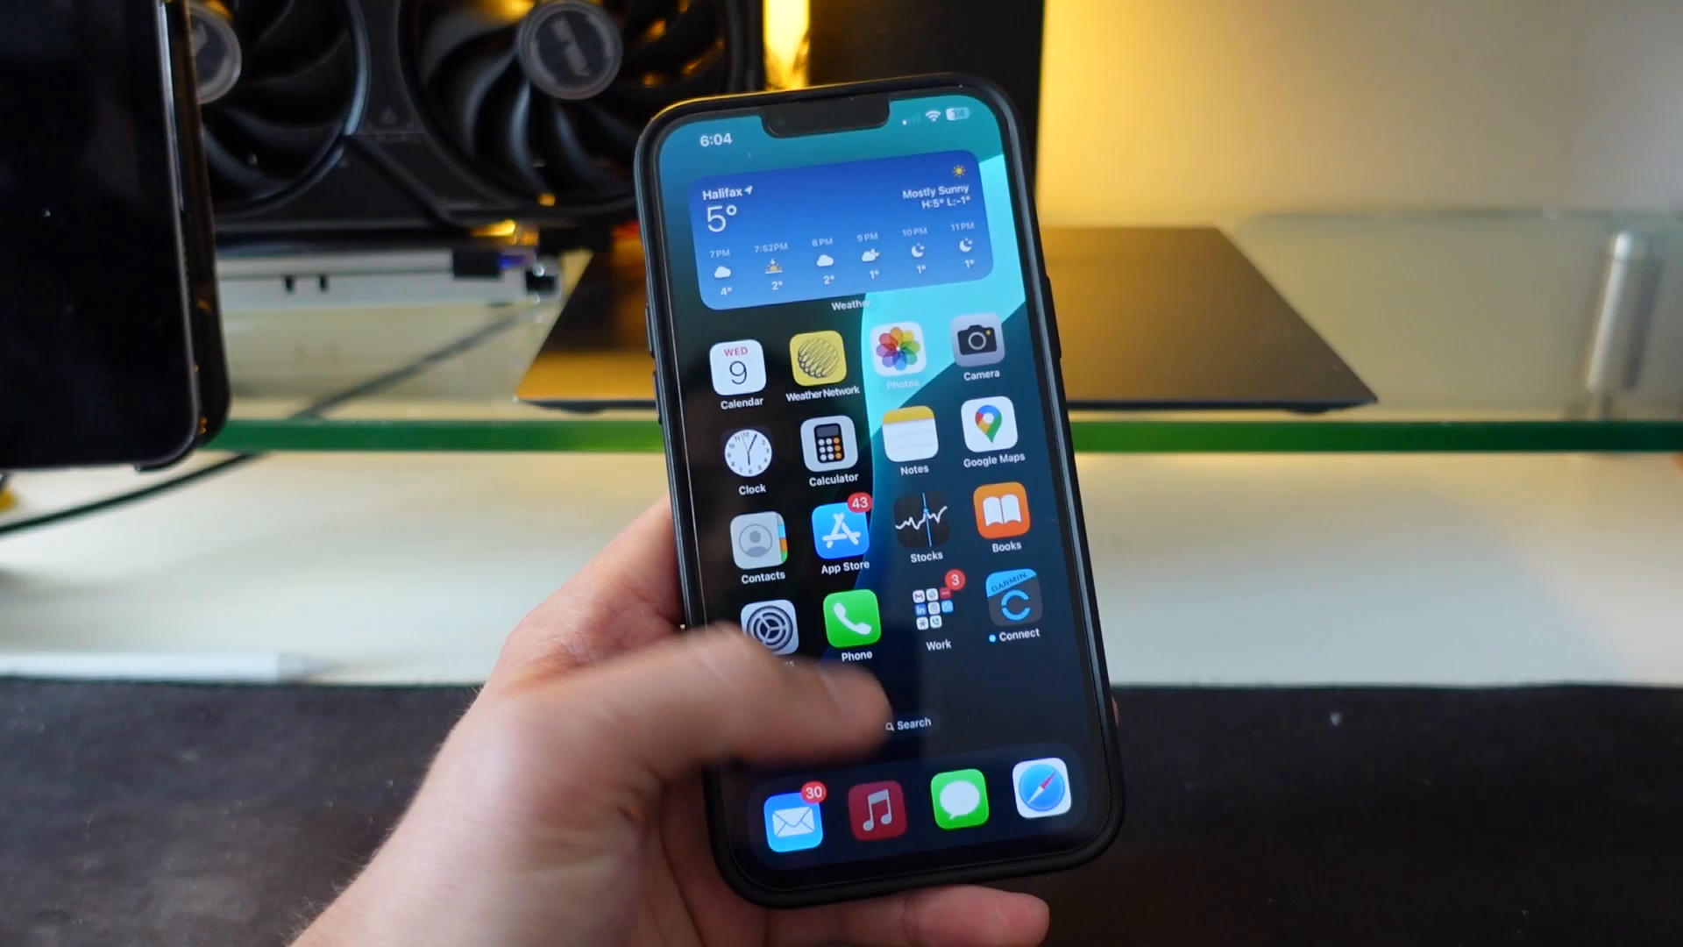
- Open the Music app and scroll the Chill Vibes playlist's tracks to verify them
click(871, 806)
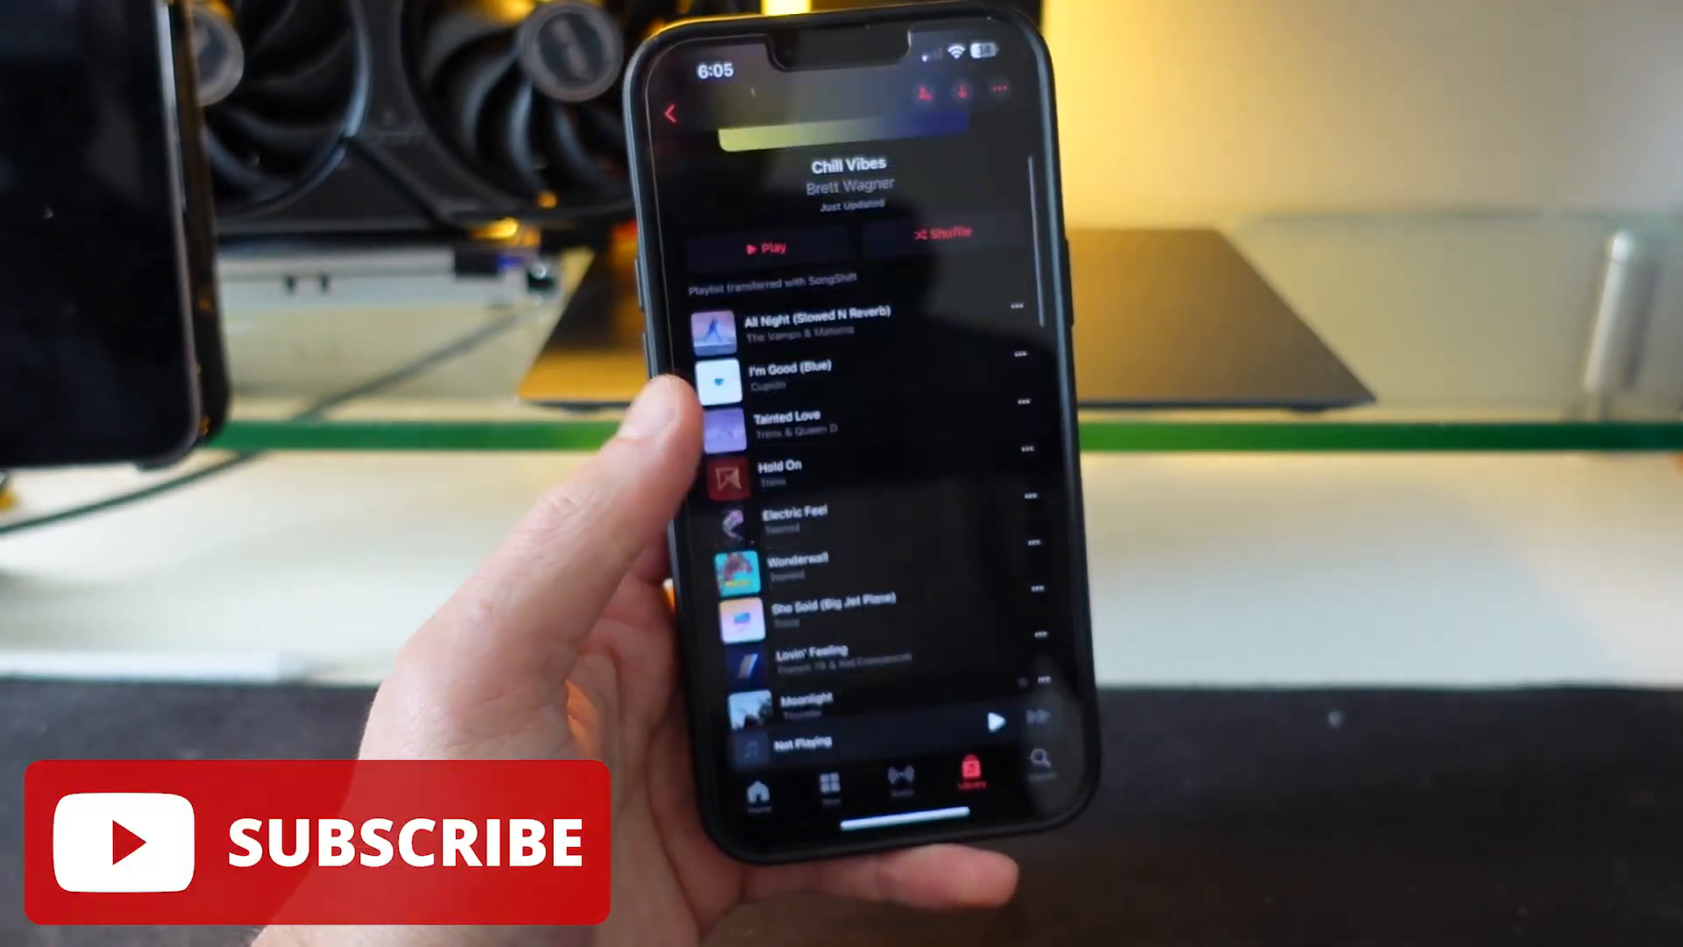
scroll(up, 3)
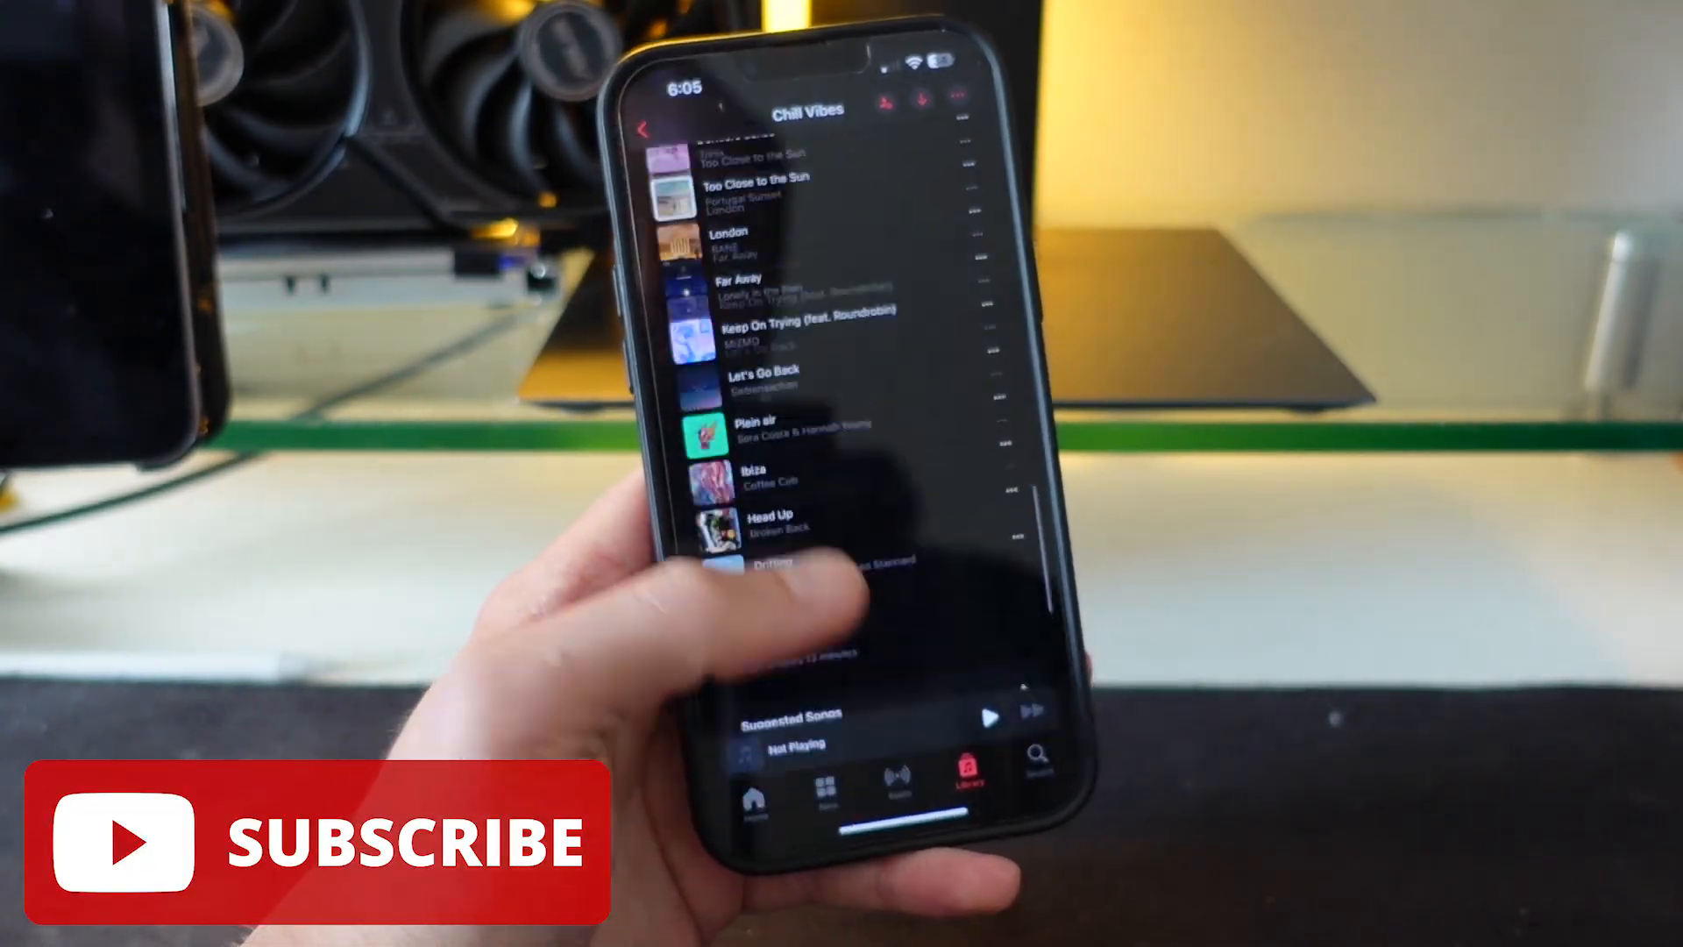